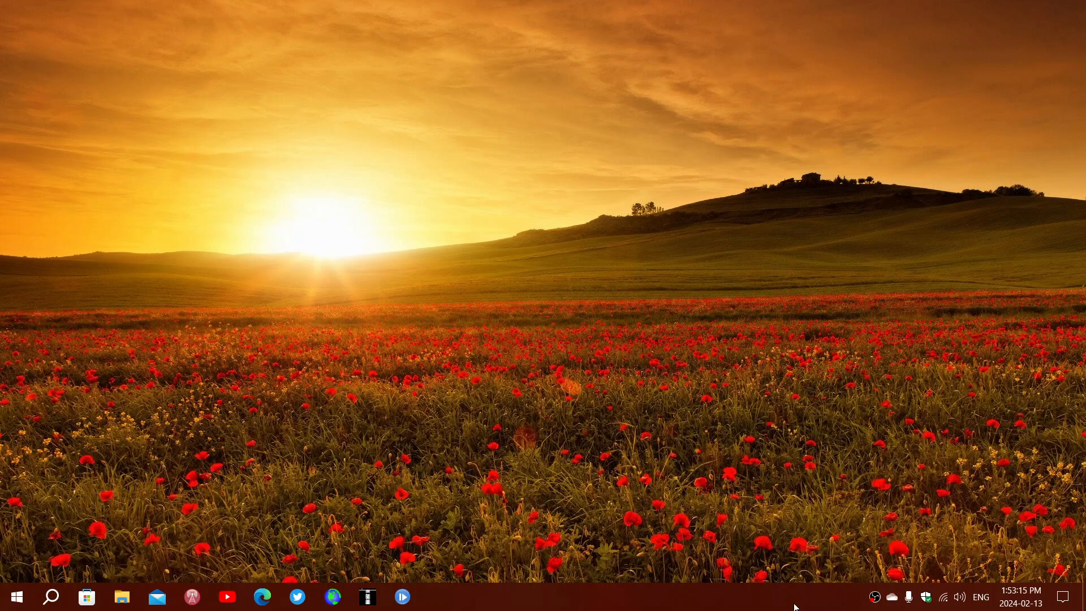
pyautogui.moveTo(497, 407)
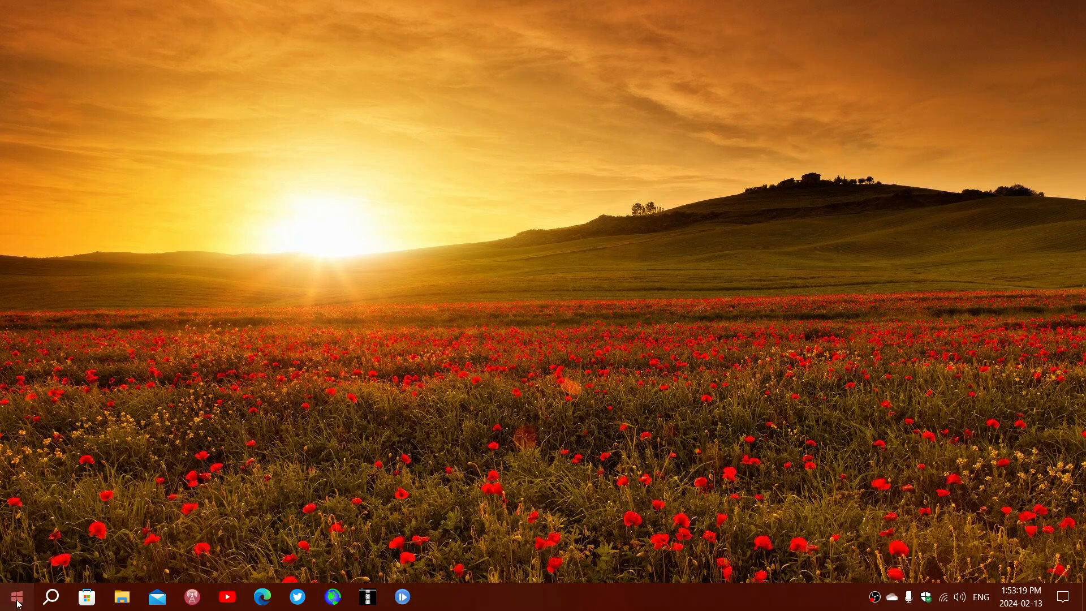
# Go from Start to Settings, then to Update & Security's Windows Update page.
pyautogui.click(15, 596)
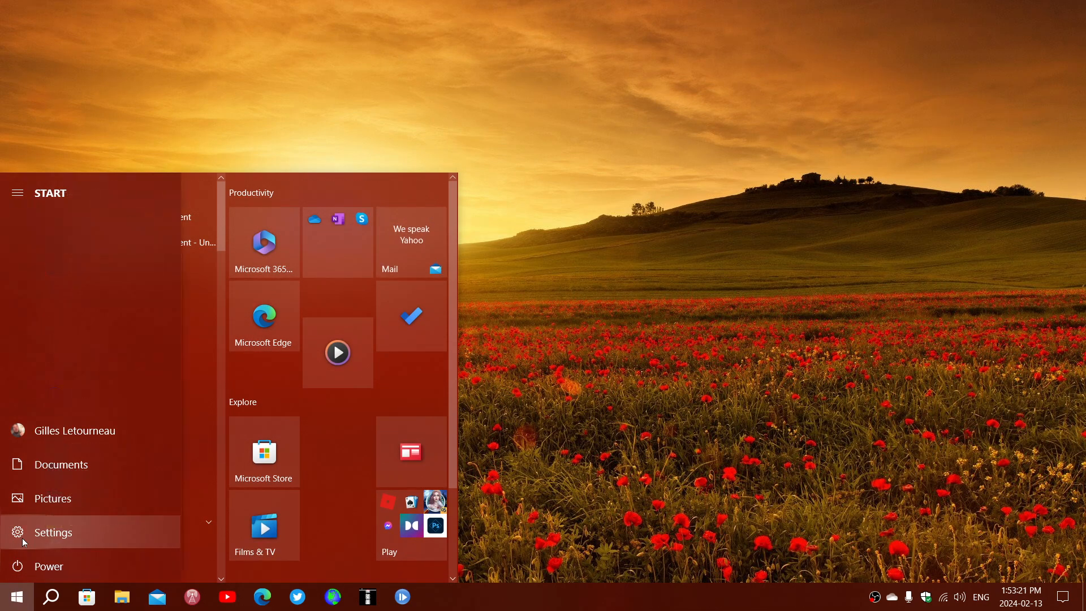
pyautogui.click(53, 531)
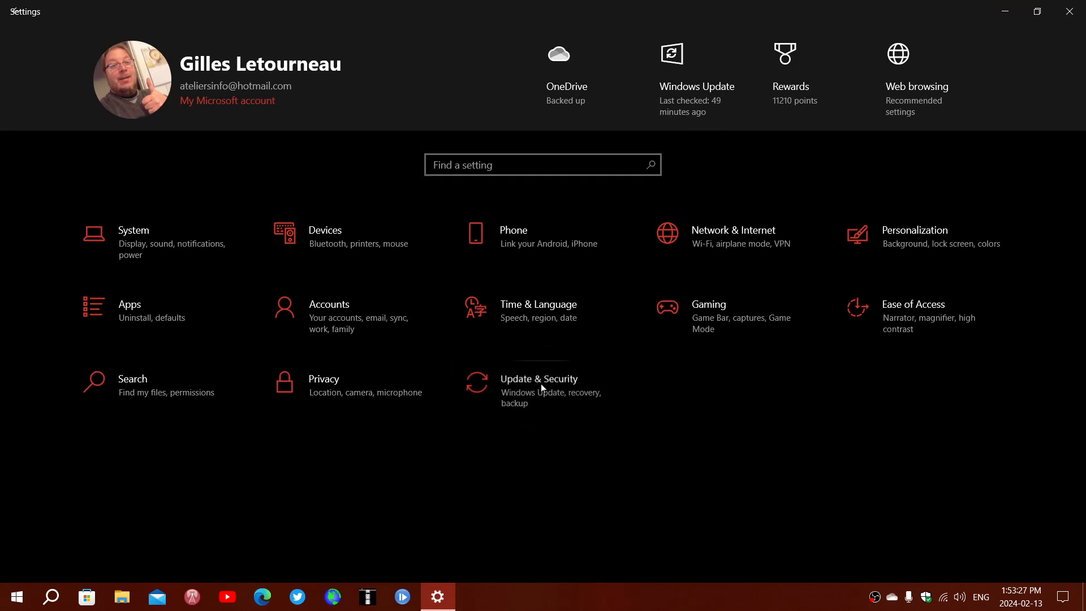
pyautogui.click(538, 378)
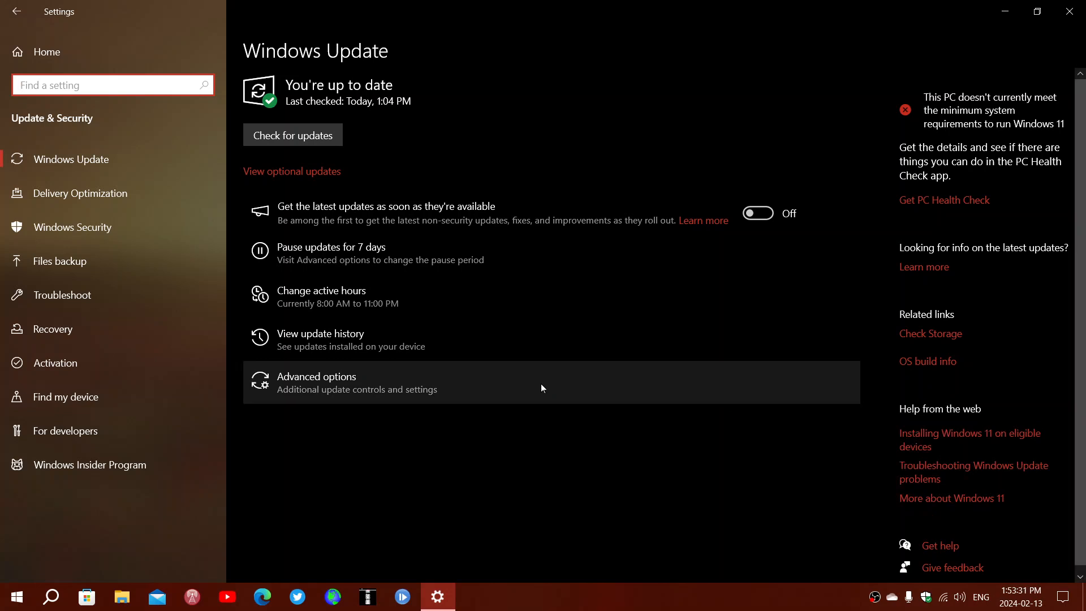
pyautogui.moveTo(456, 326)
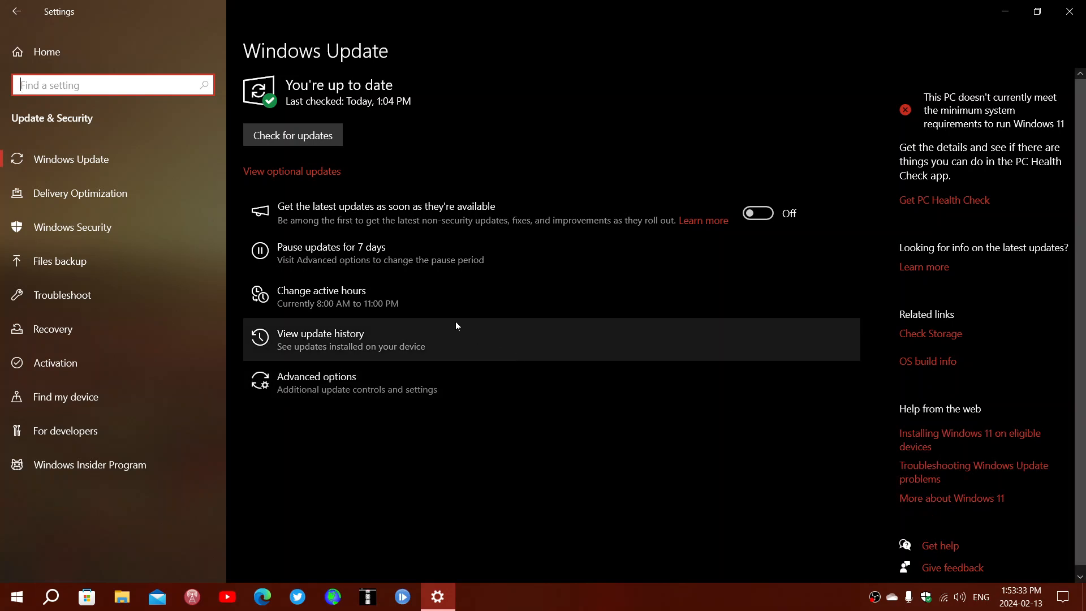
pyautogui.moveTo(436, 340)
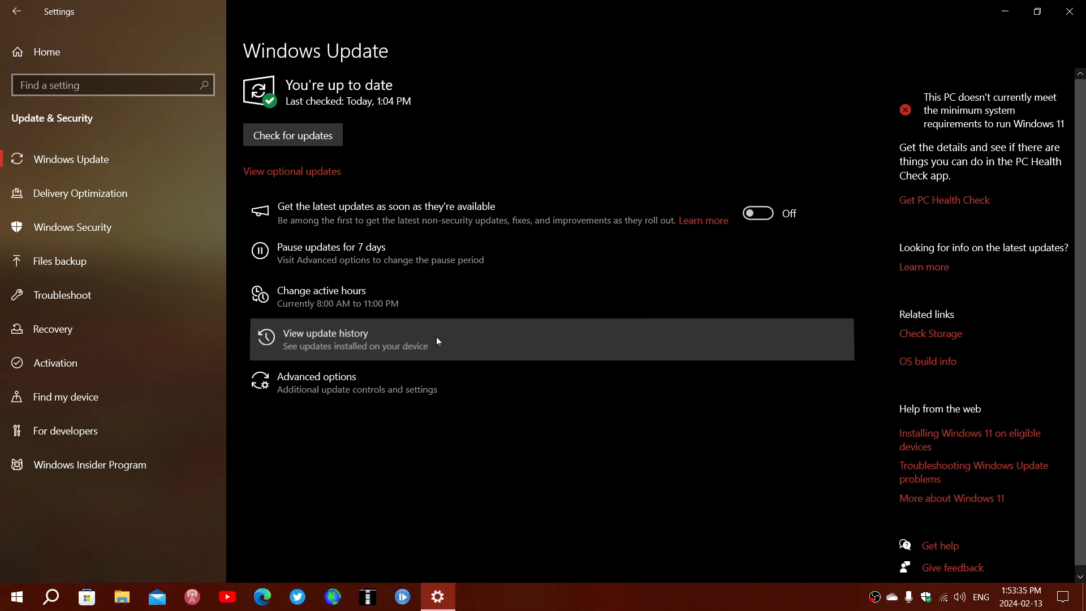
# View the update history to find KB5034763 among the quality updates.
pyautogui.click(325, 333)
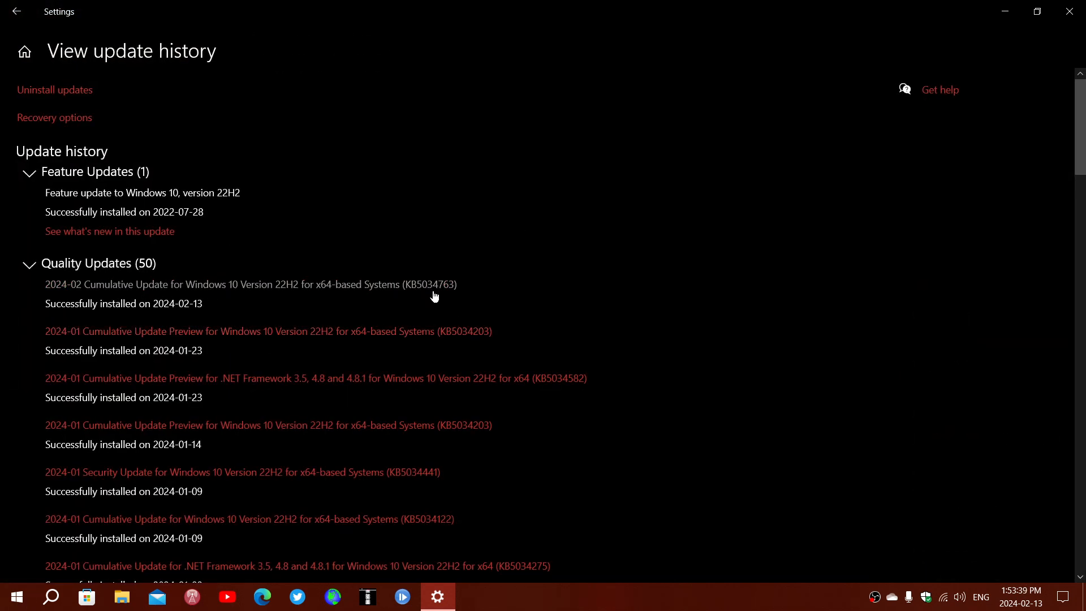
pyautogui.moveTo(424, 292)
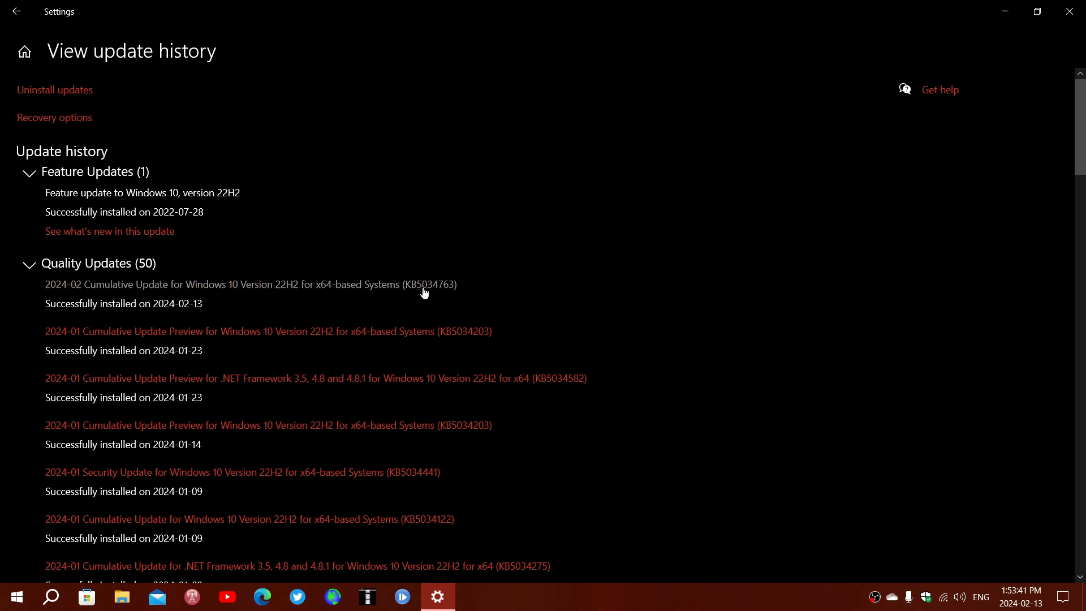
pyautogui.moveTo(333, 321)
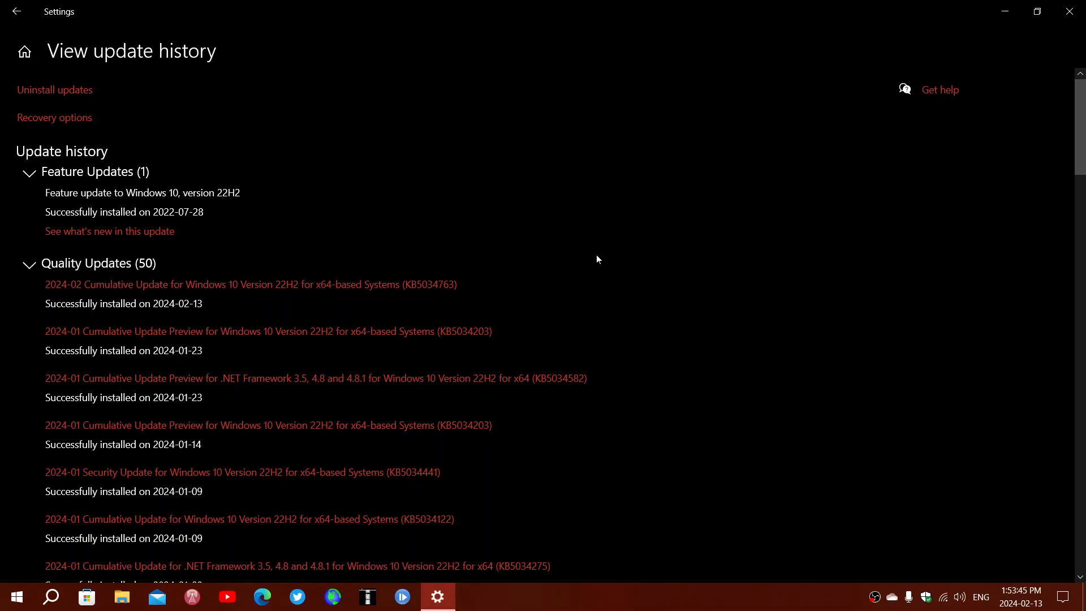
pyautogui.moveTo(868, 226)
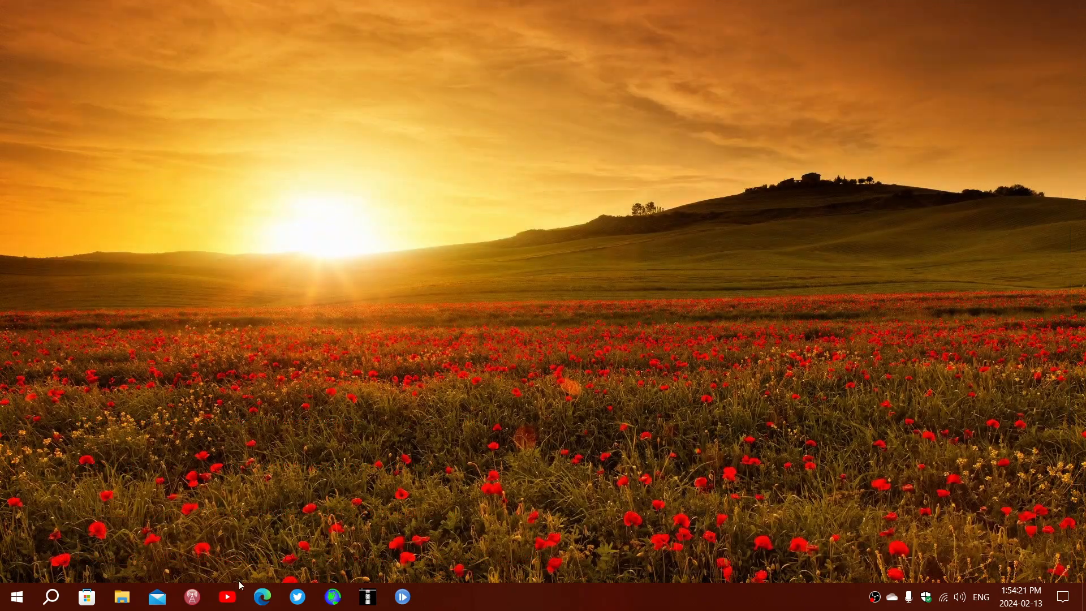
# Search the taskbar for winver to show the About Windows dialog.
pyautogui.click(51, 596)
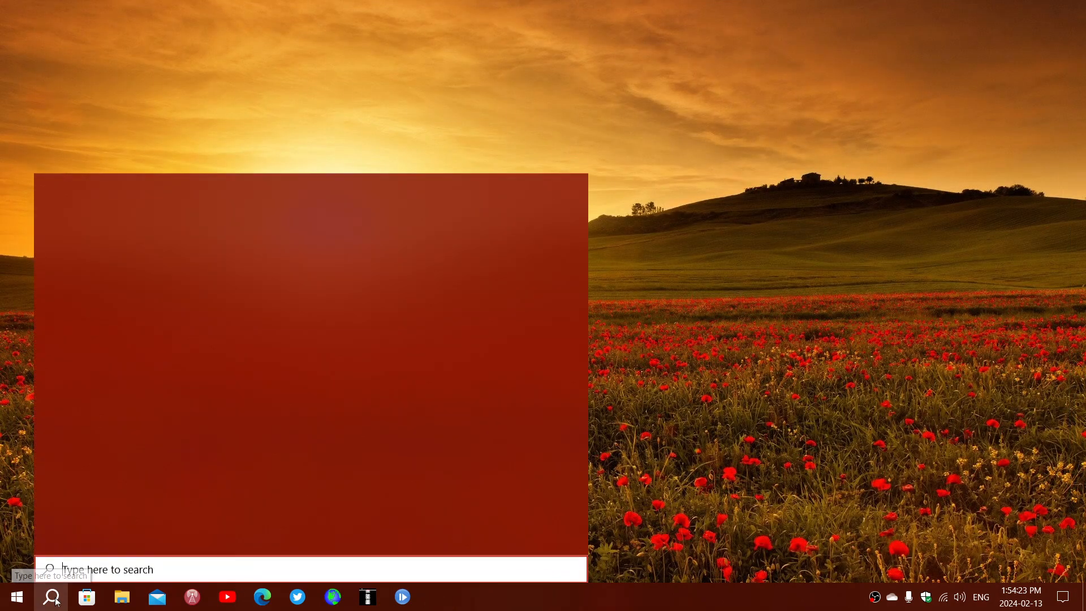
pyautogui.write('win')
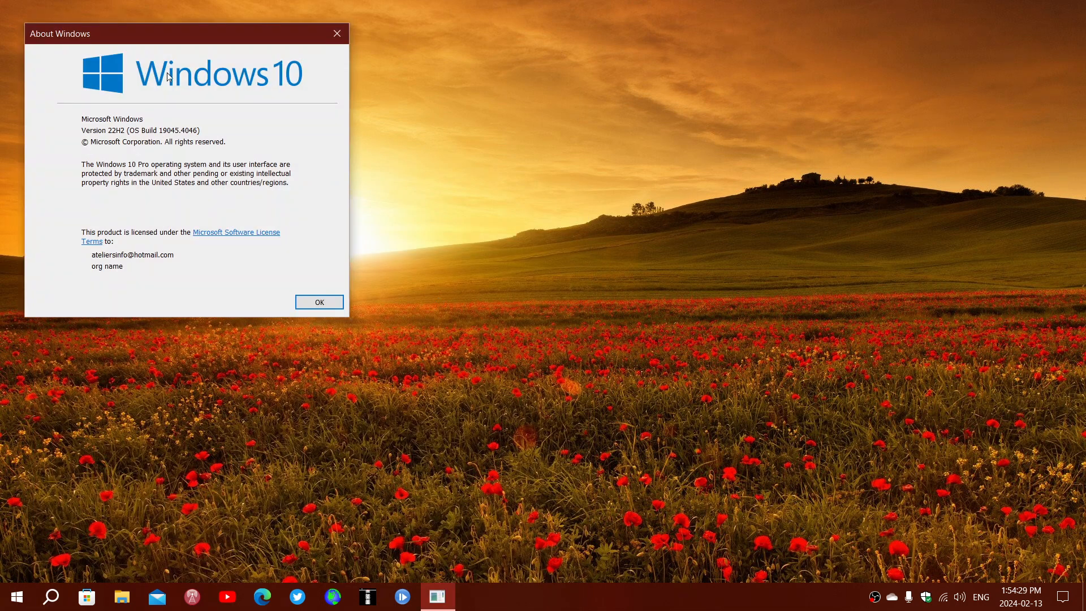
pyautogui.moveTo(194, 139)
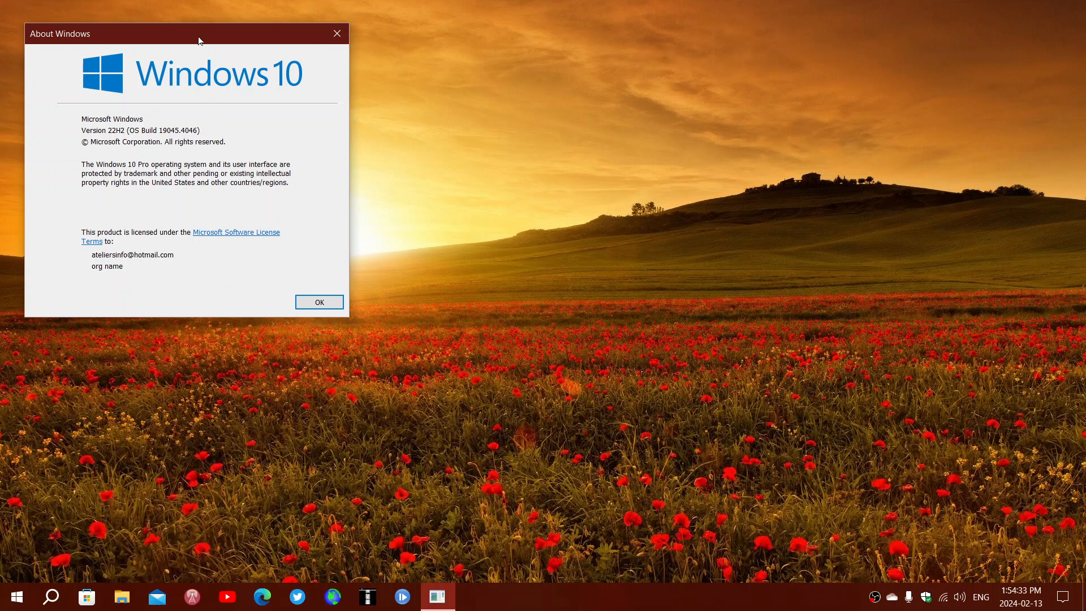
pyautogui.moveTo(194, 139)
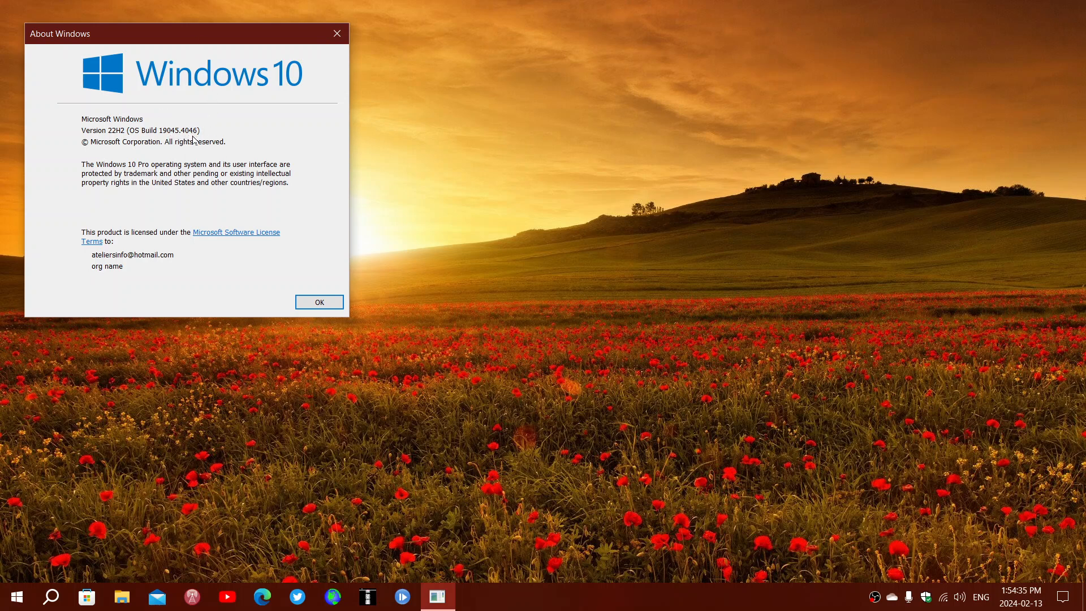
pyautogui.moveTo(432, 207)
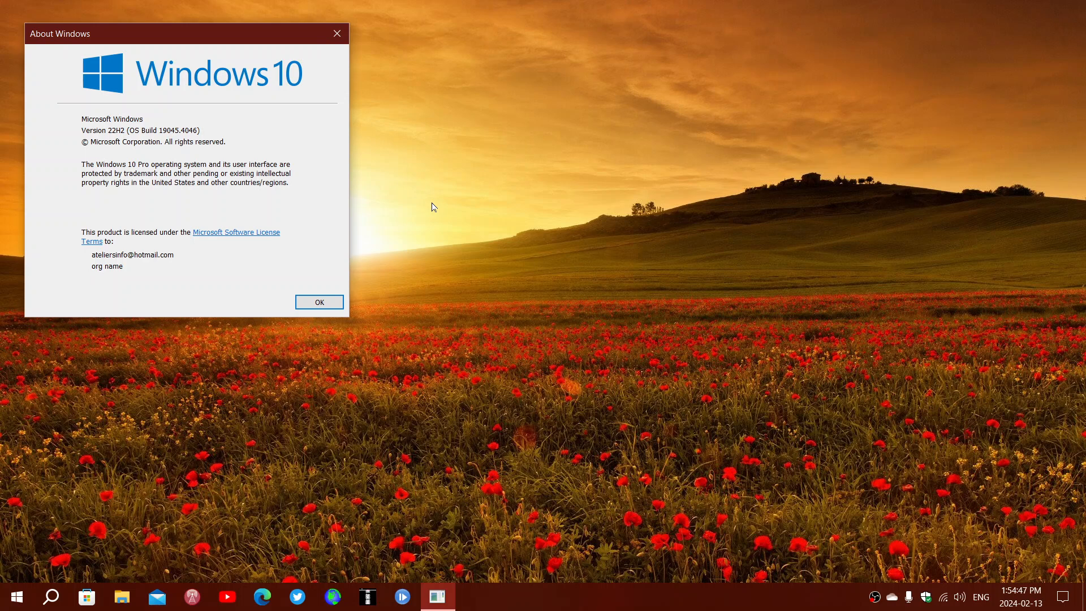
pyautogui.moveTo(309, 30)
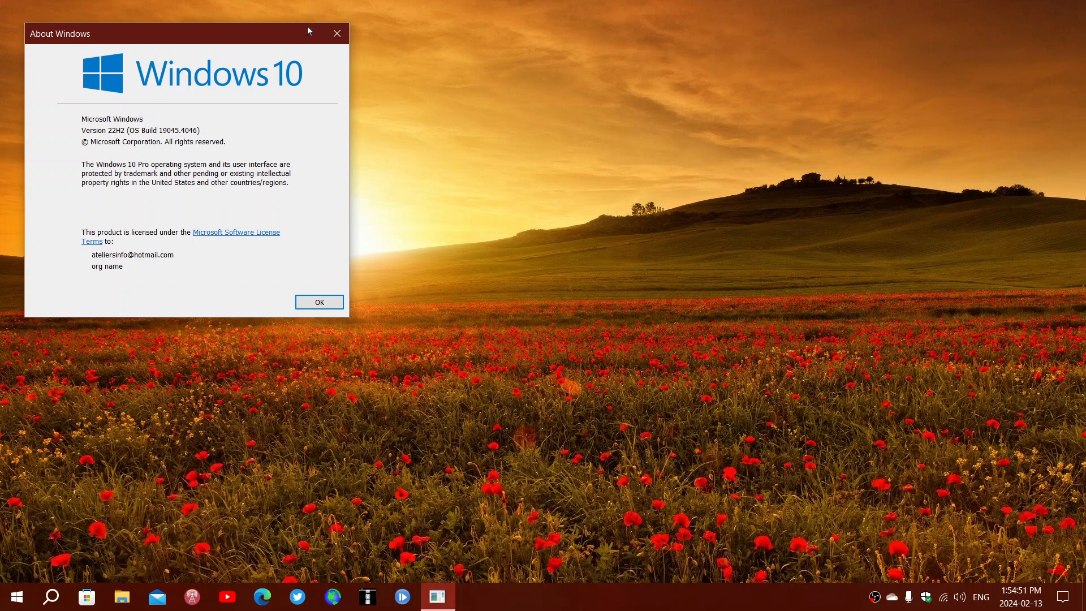
# Dismiss the About Windows dialog, leaving the desktop clear.
pyautogui.click(319, 301)
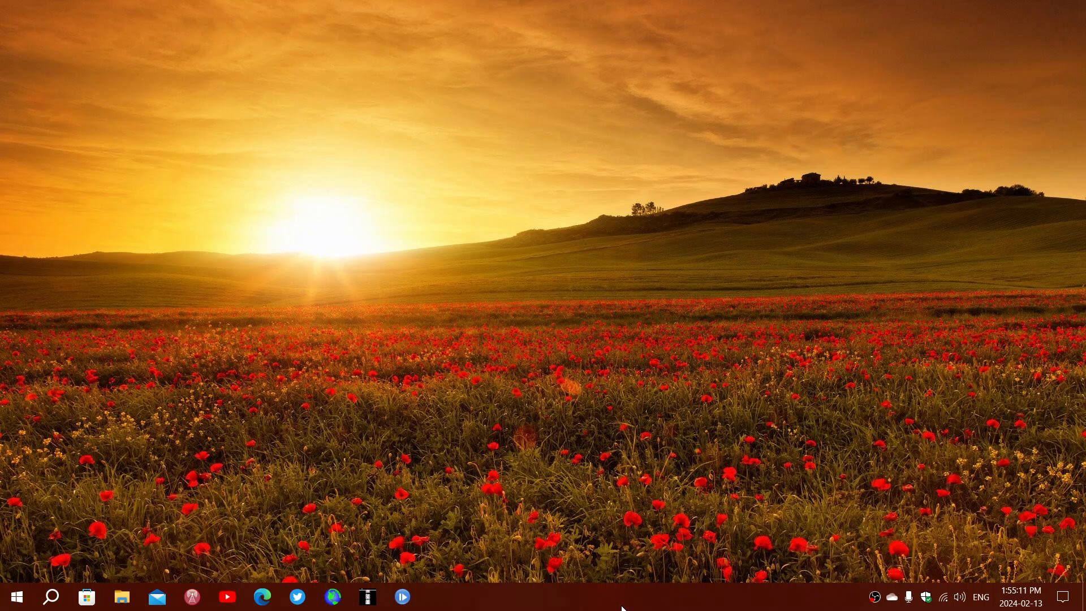
pyautogui.moveTo(663, 595)
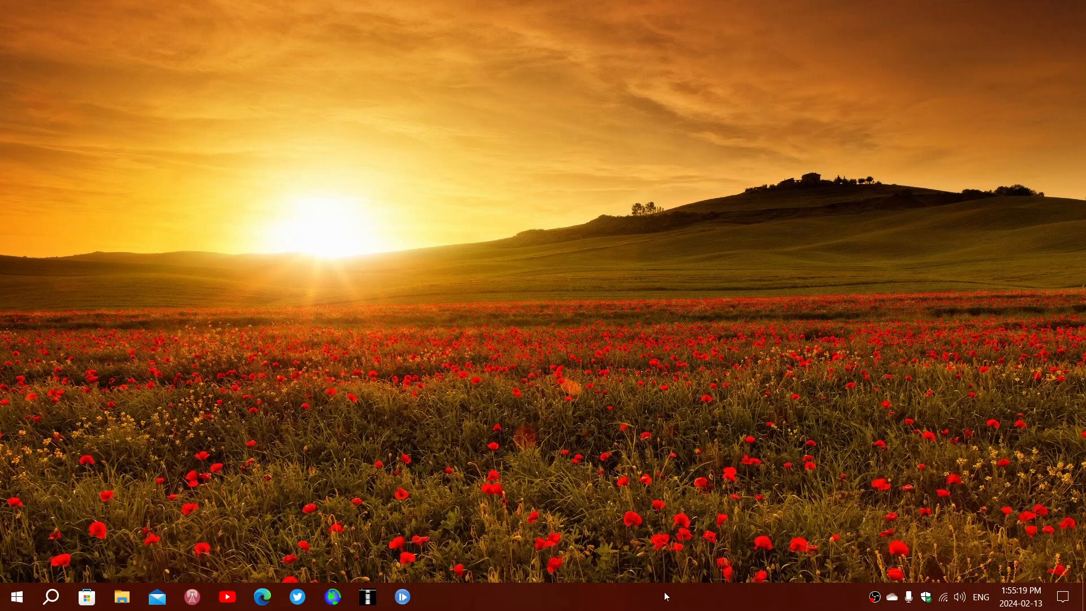